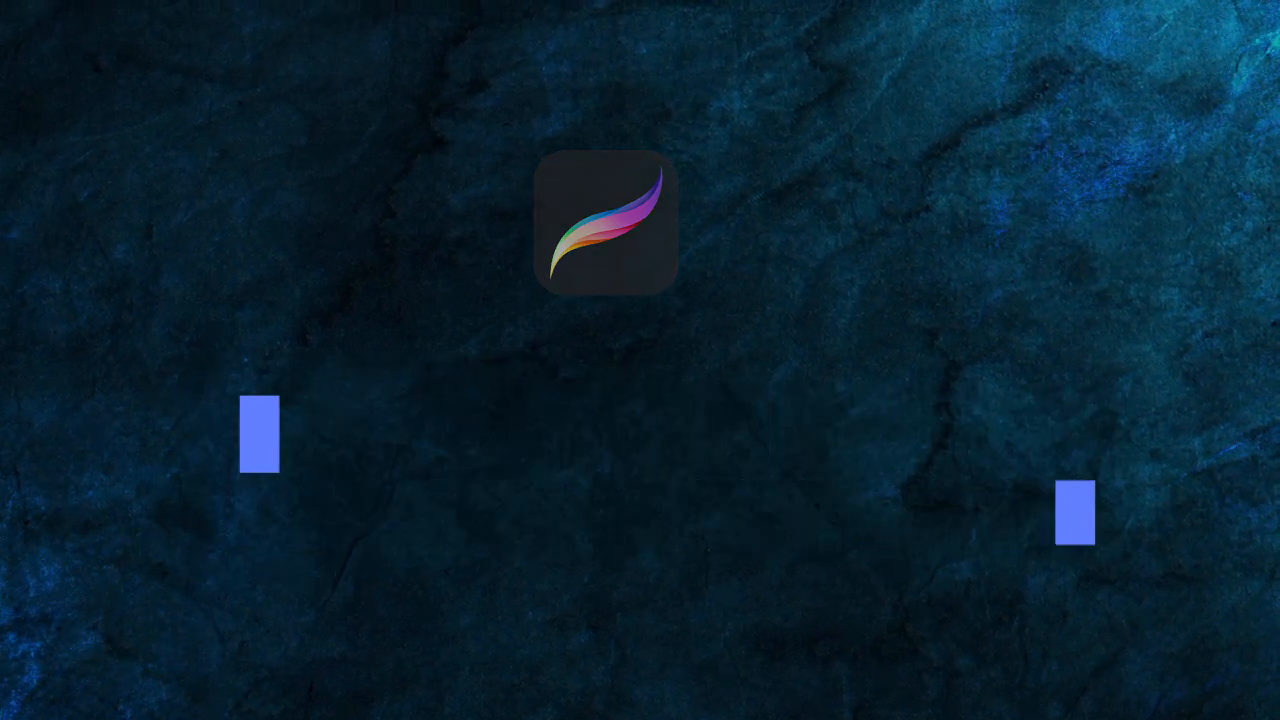
Open the pear-and-apple painting from the Gallery onto its canvas
click(608, 228)
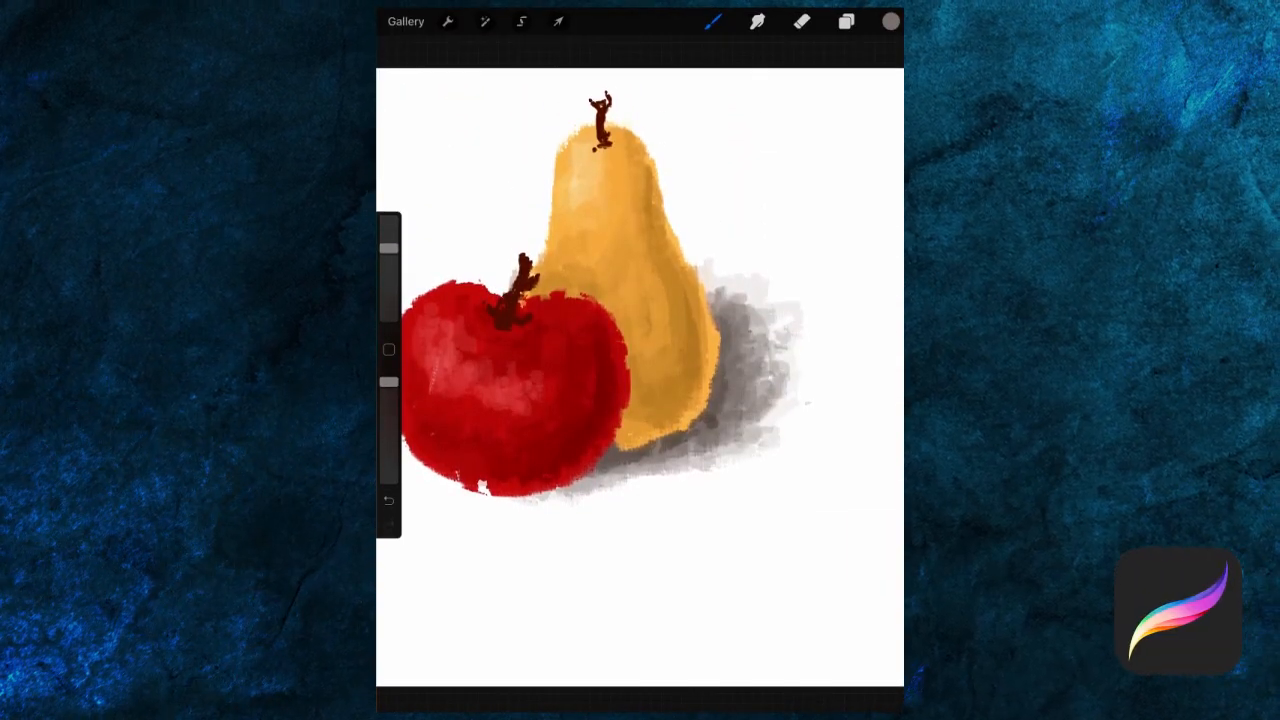
Bring up Brush Studio on a brush's Stroke path settings (spacing 17%)
click(716, 22)
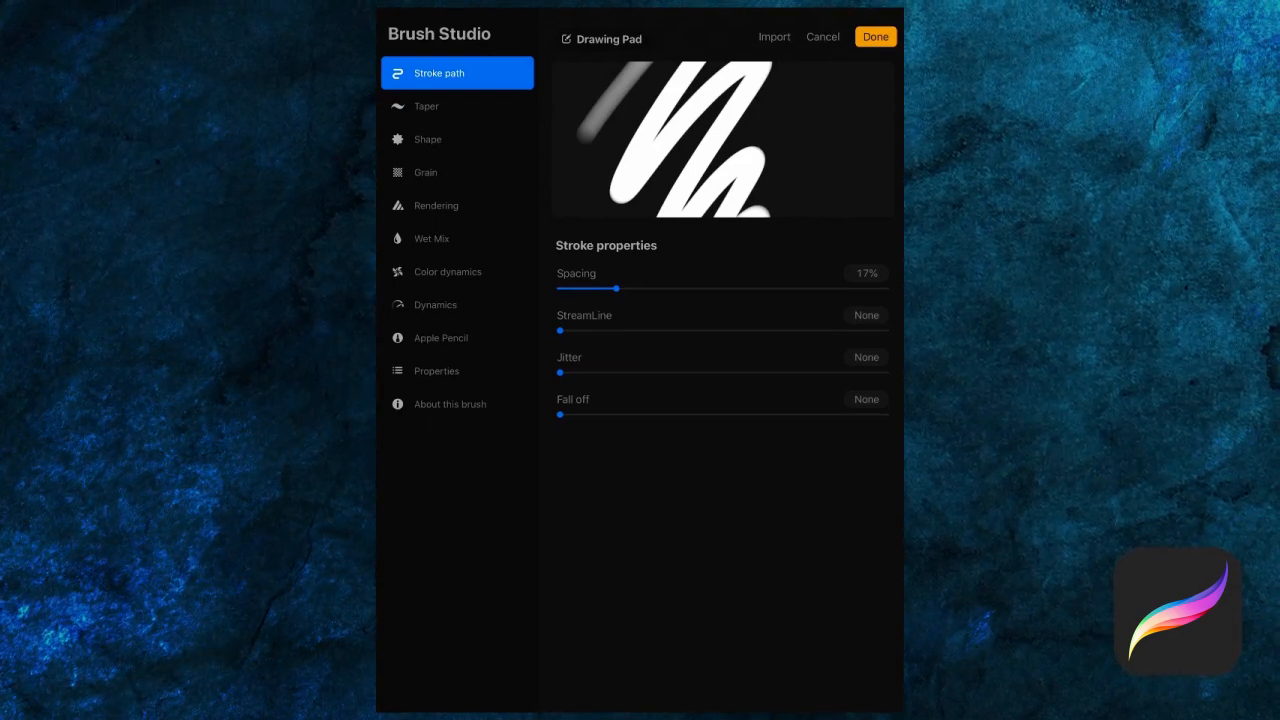
Cancel out of Brush Studio to return to the Brush Library's Painting set
click(772, 36)
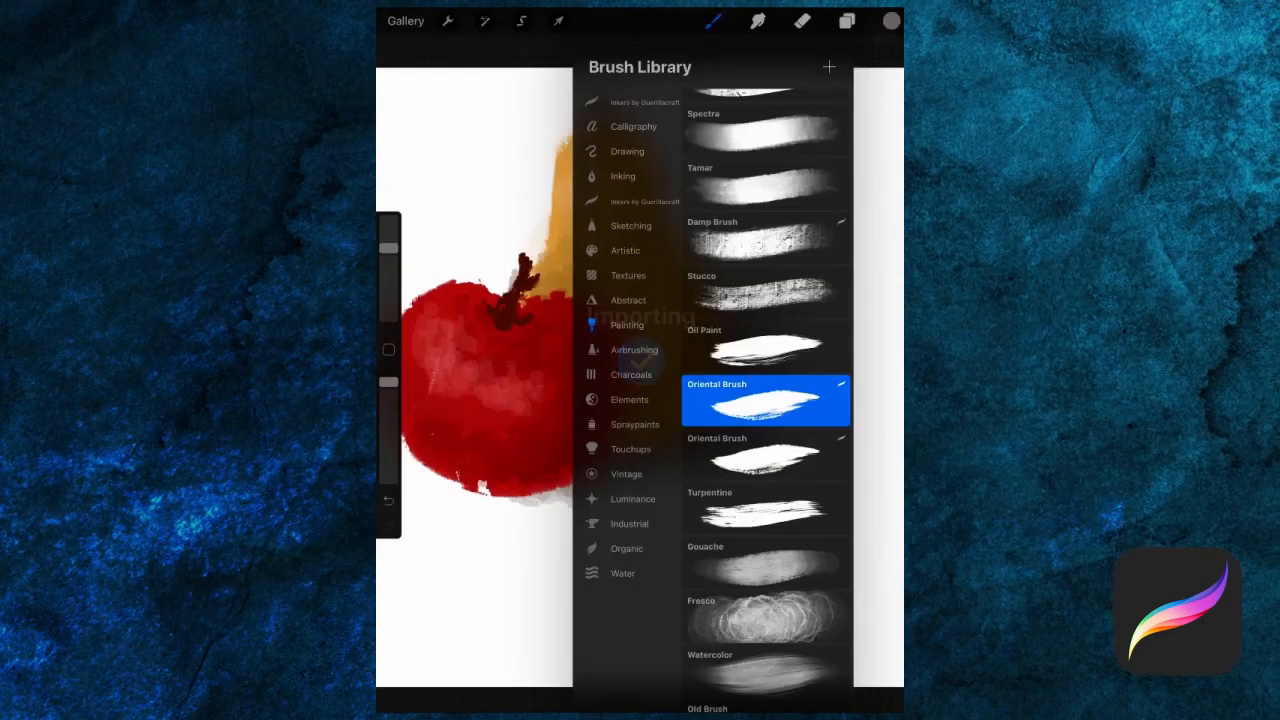
click(622, 176)
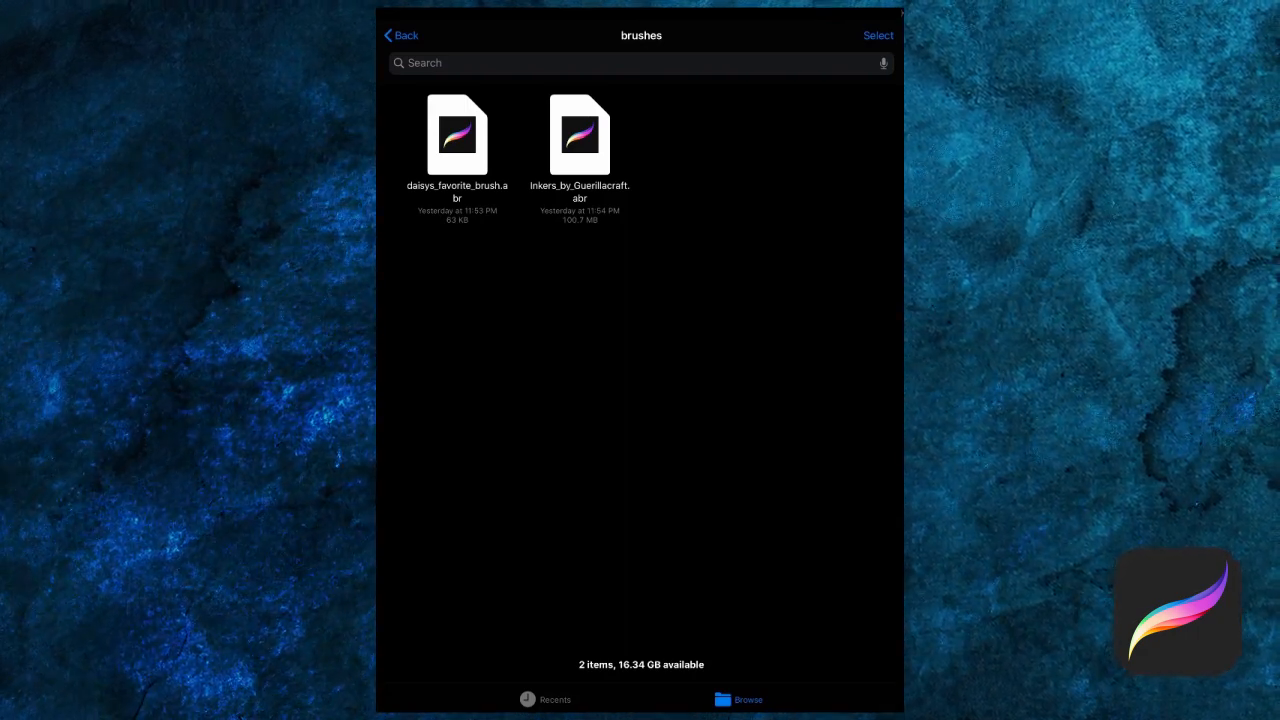
Import the Inkers .abr file so its brushes appear as a new Procreate set
click(580, 136)
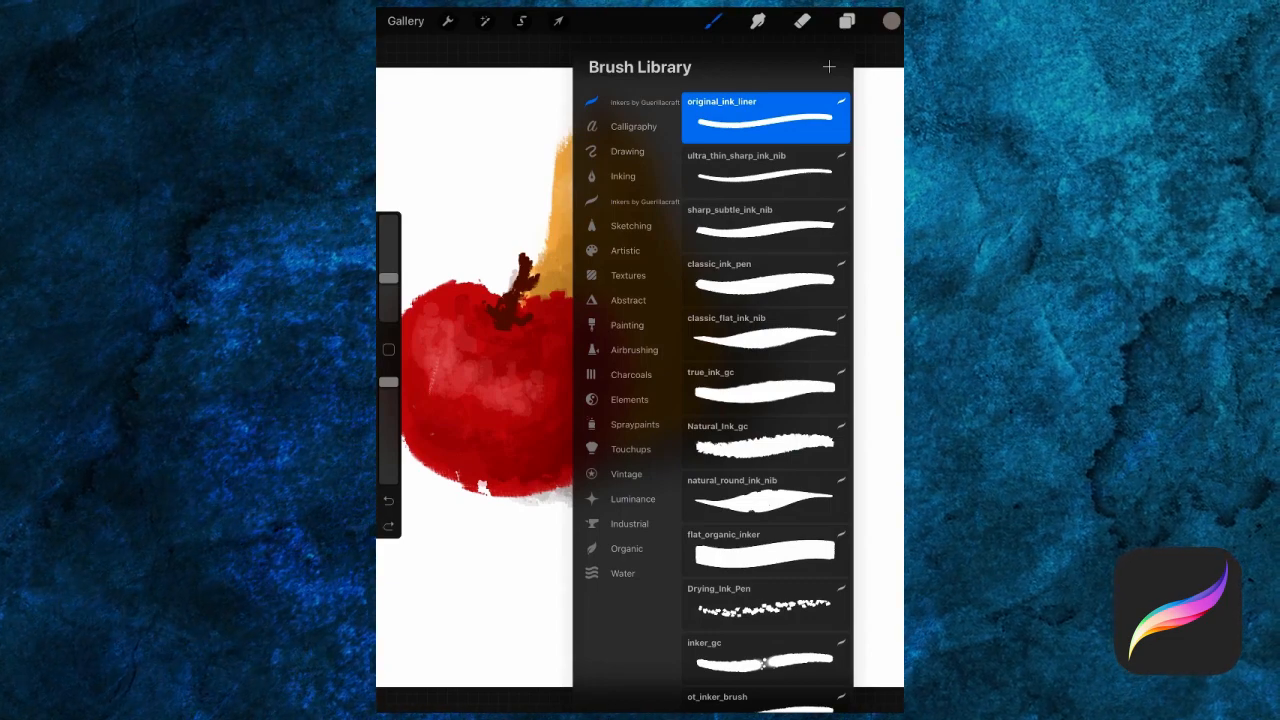
double_click(764, 118)
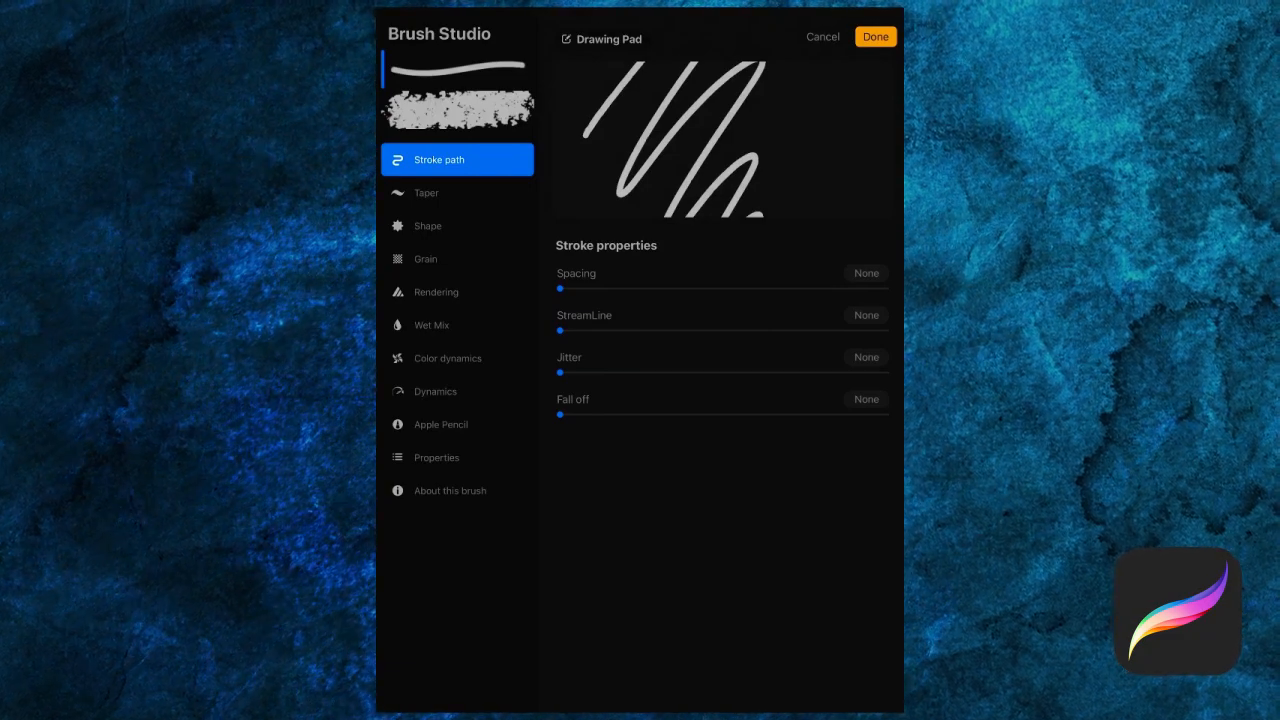
click(424, 258)
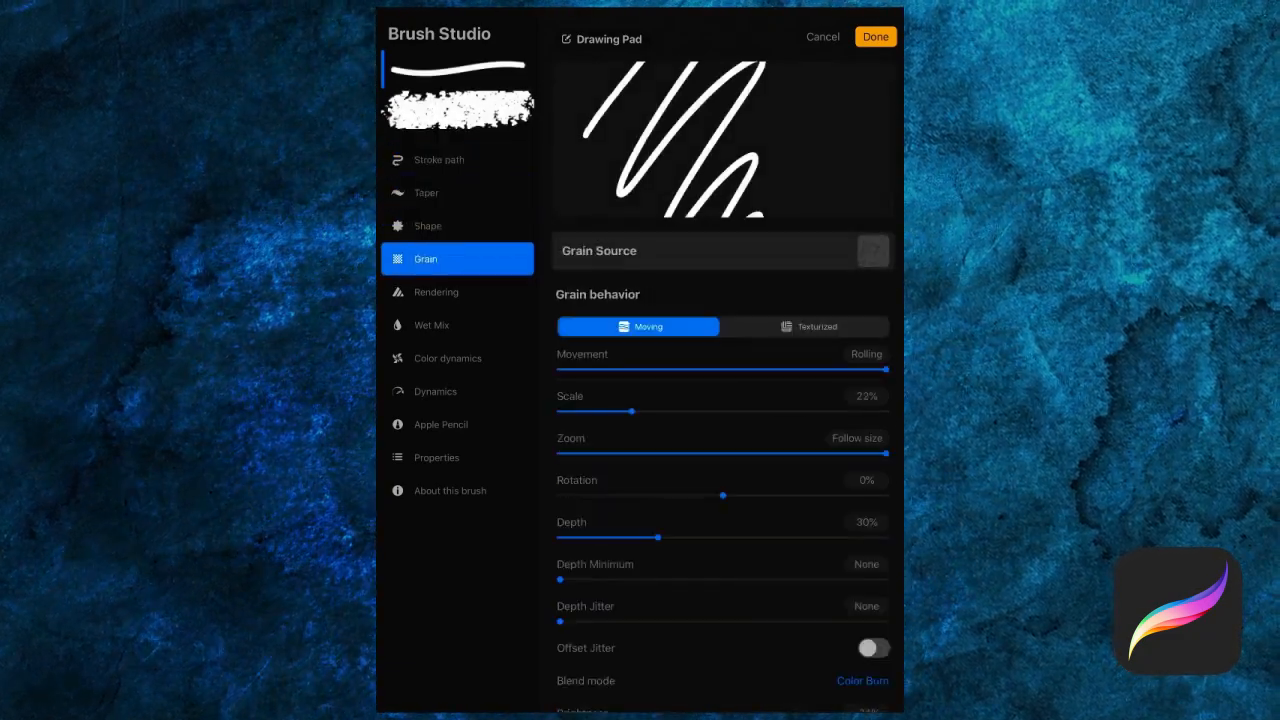
click(448, 358)
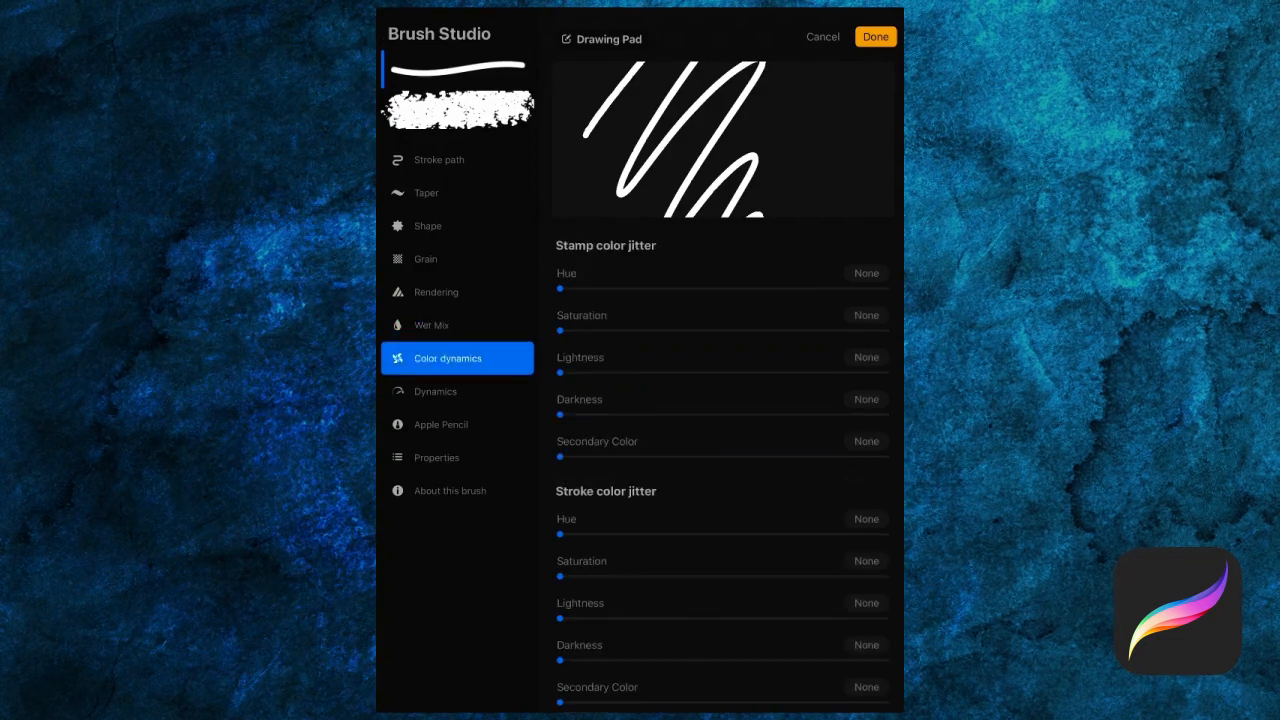
click(436, 456)
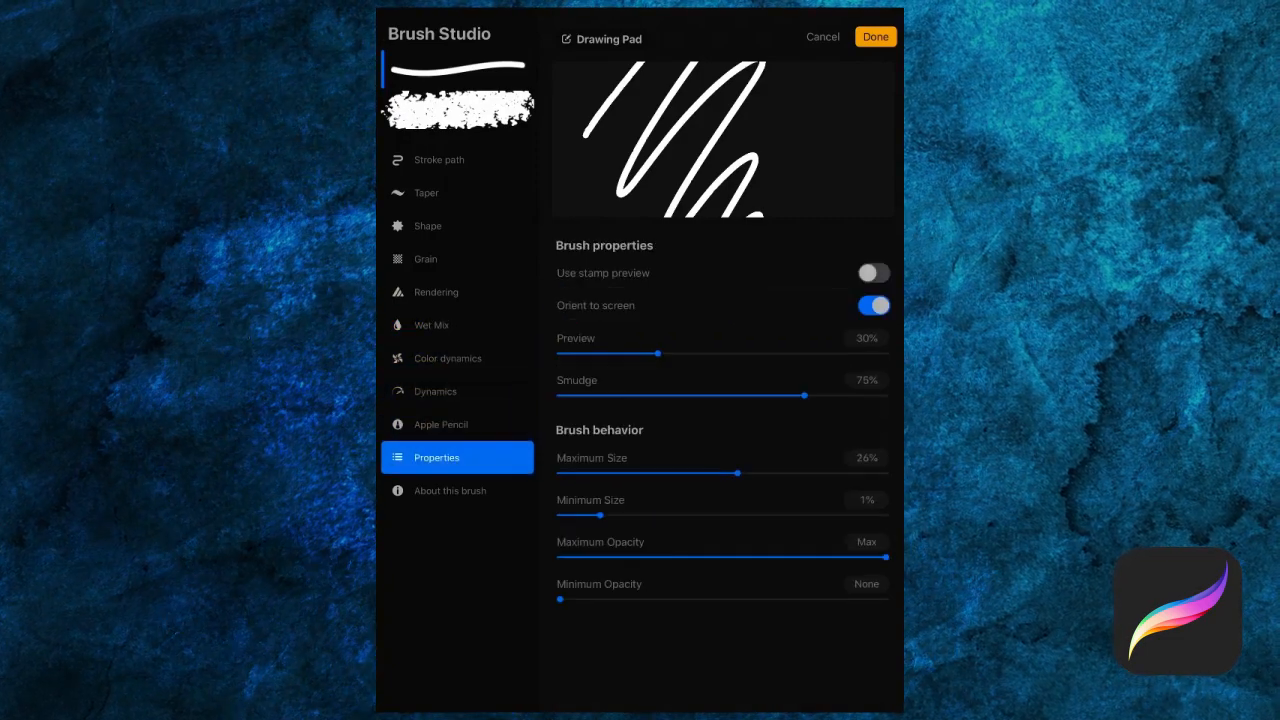
click(438, 160)
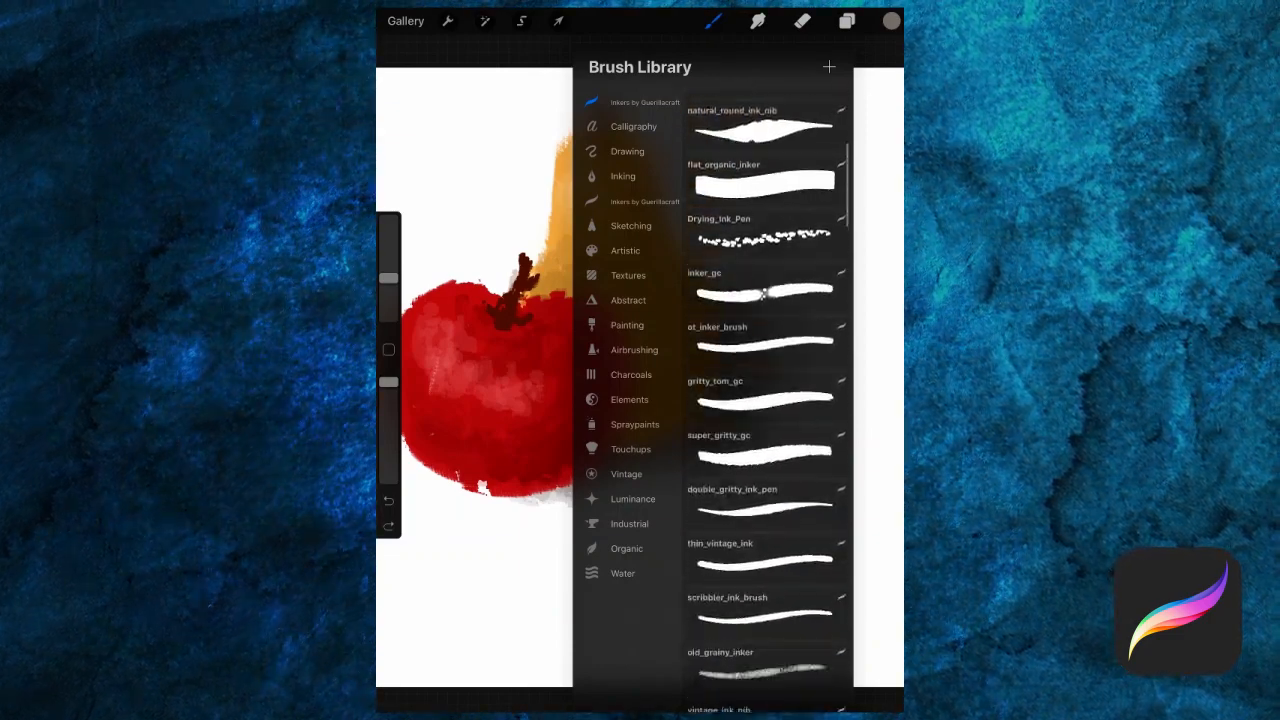
scroll(down, 3)
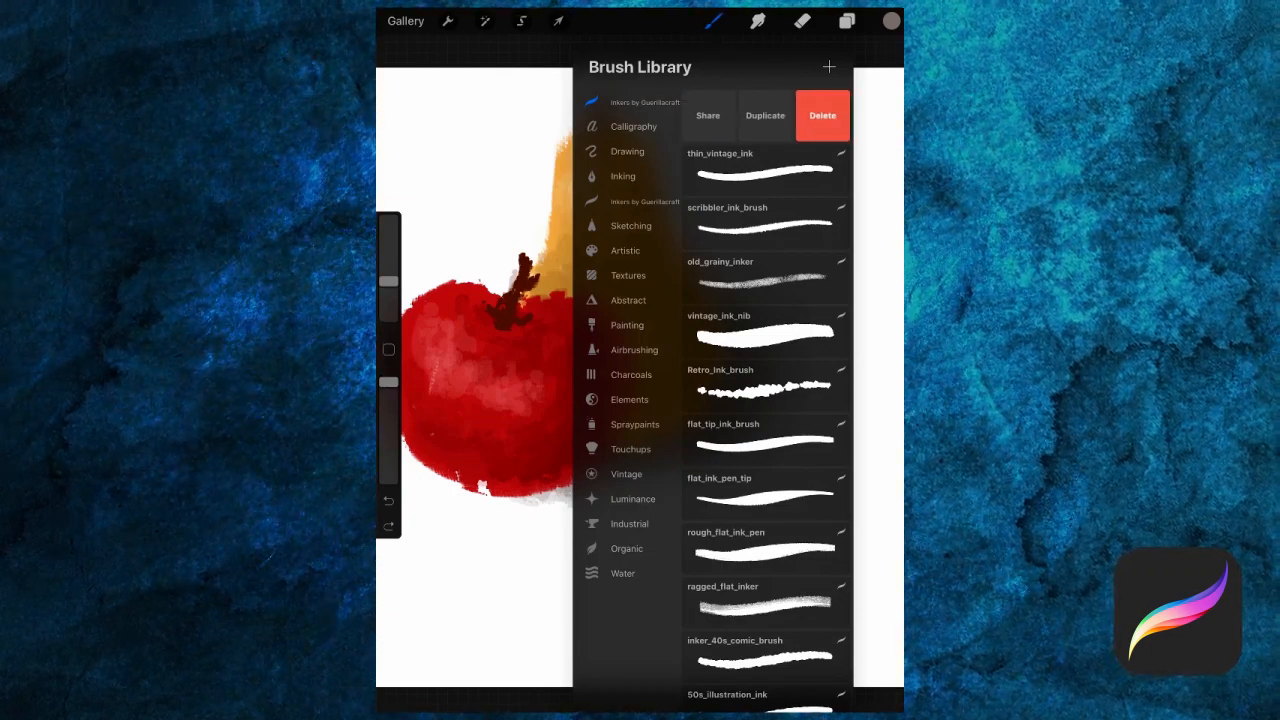
Delete an imported ink brush and confirm its permanent removal
click(820, 114)
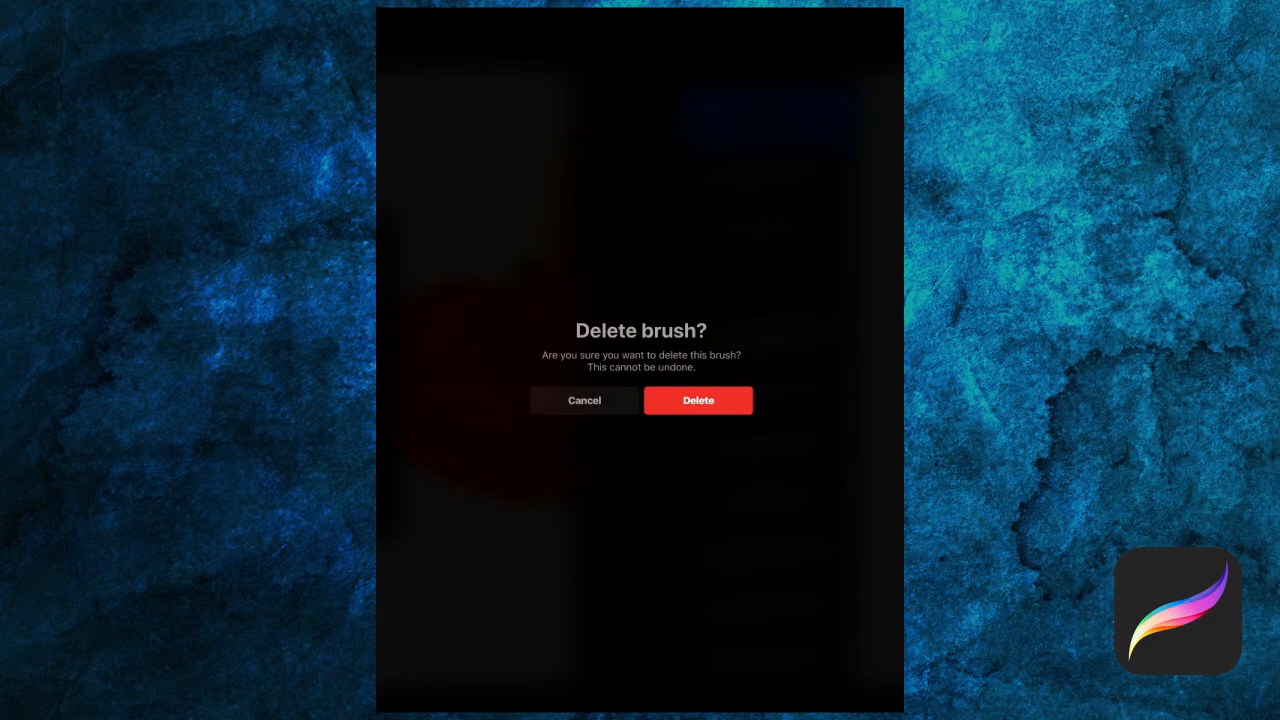
click(696, 400)
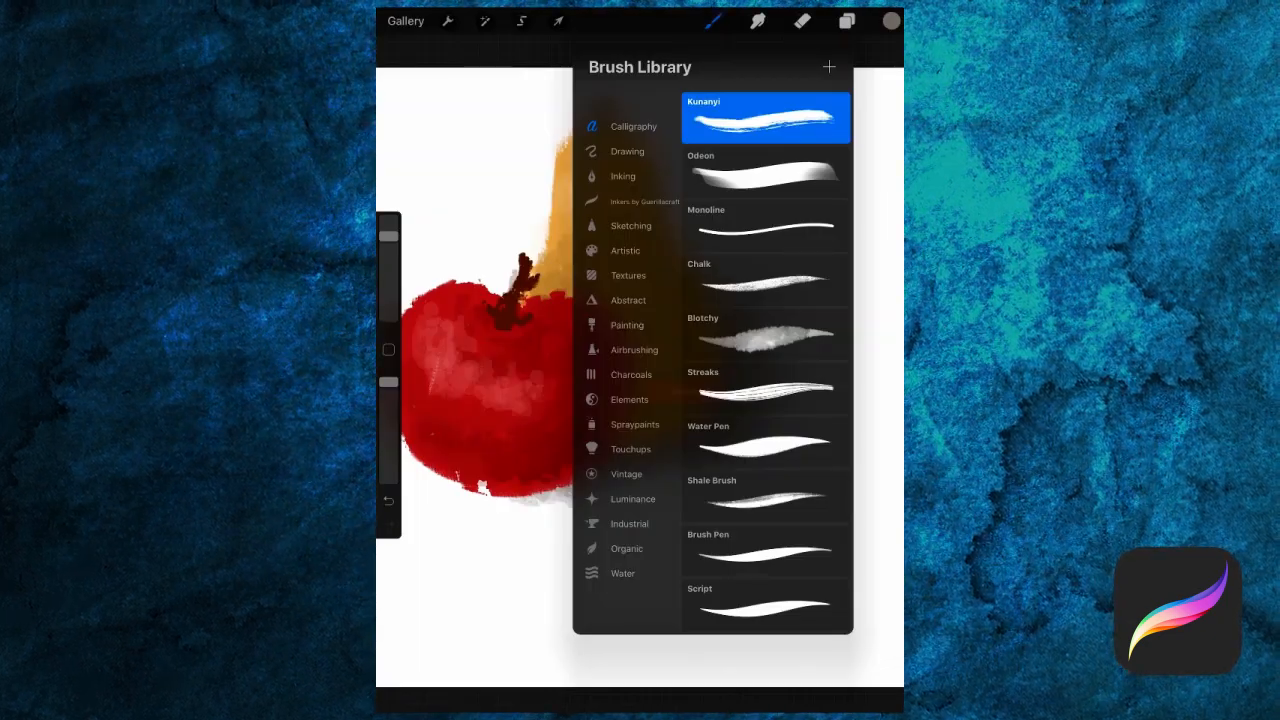
Select Odeon, then switch to the Blotchy brush in the Calligraphy set
click(764, 172)
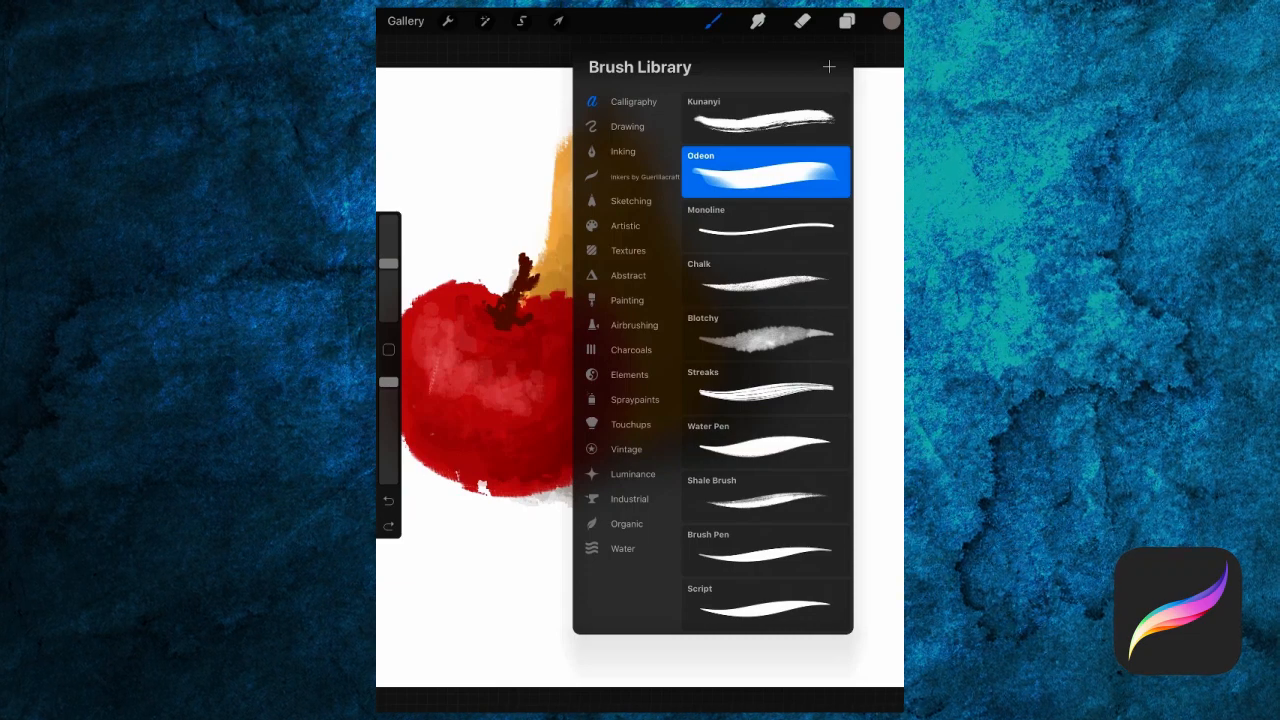
click(764, 334)
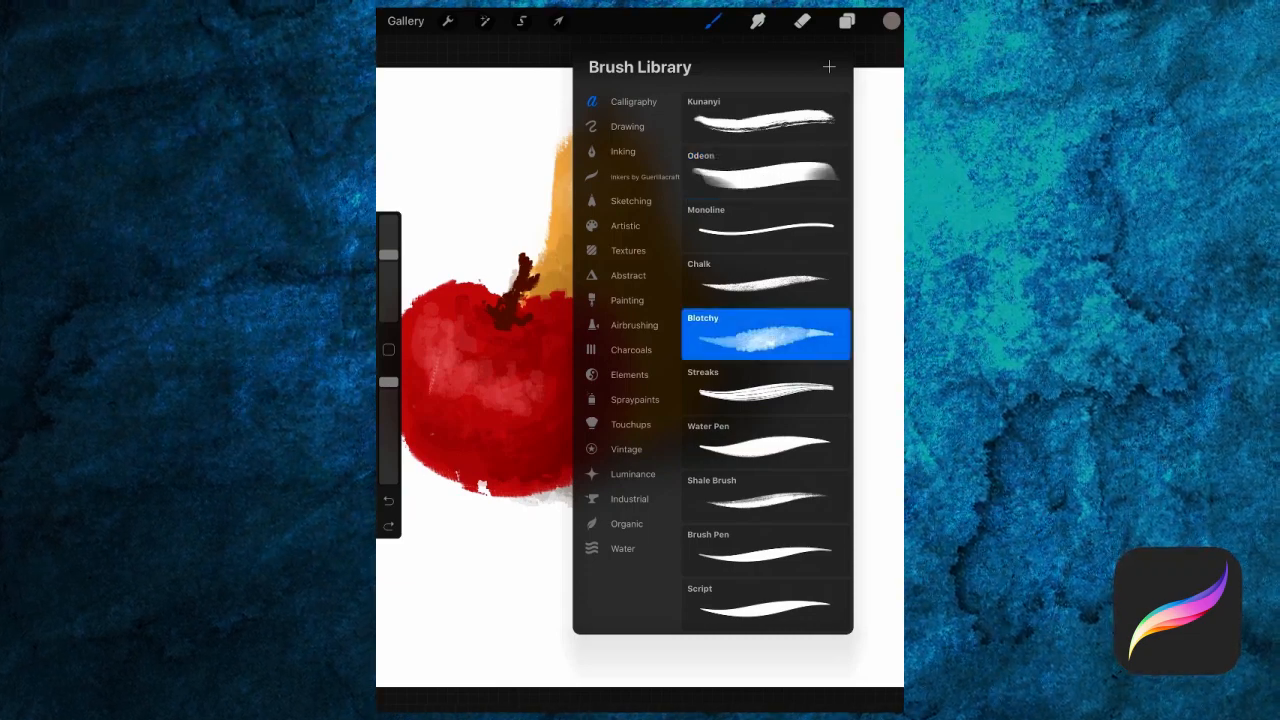